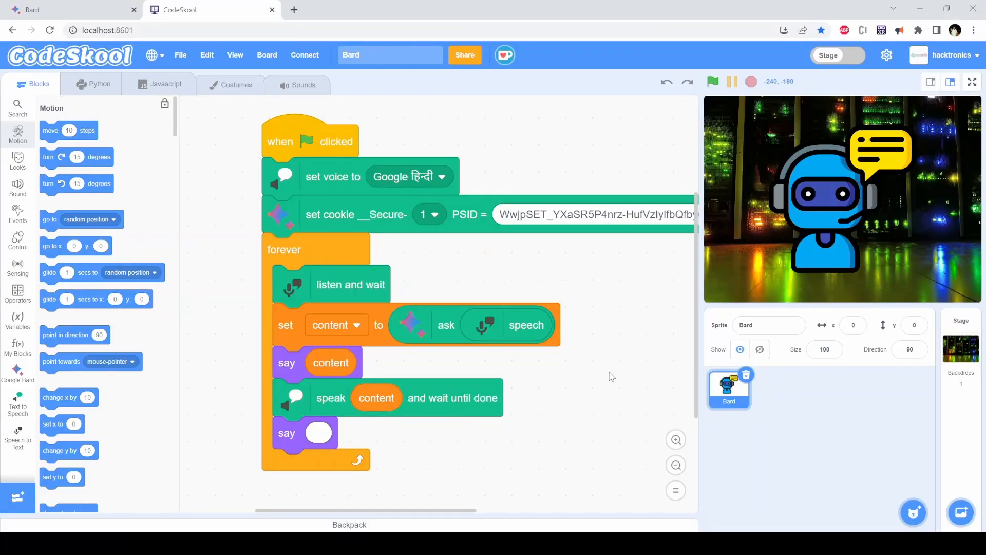
mouse_move(138, 391)
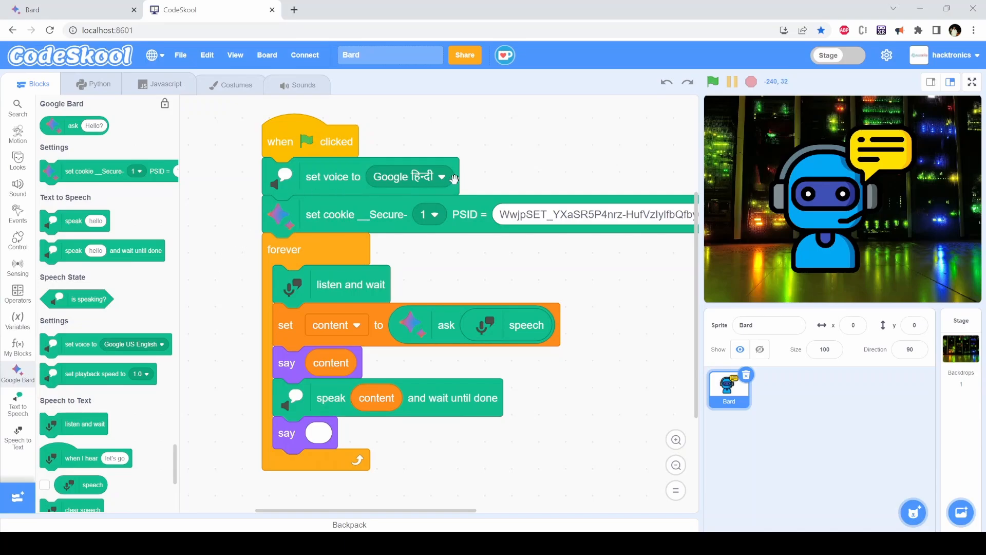
mouse_move(340, 222)
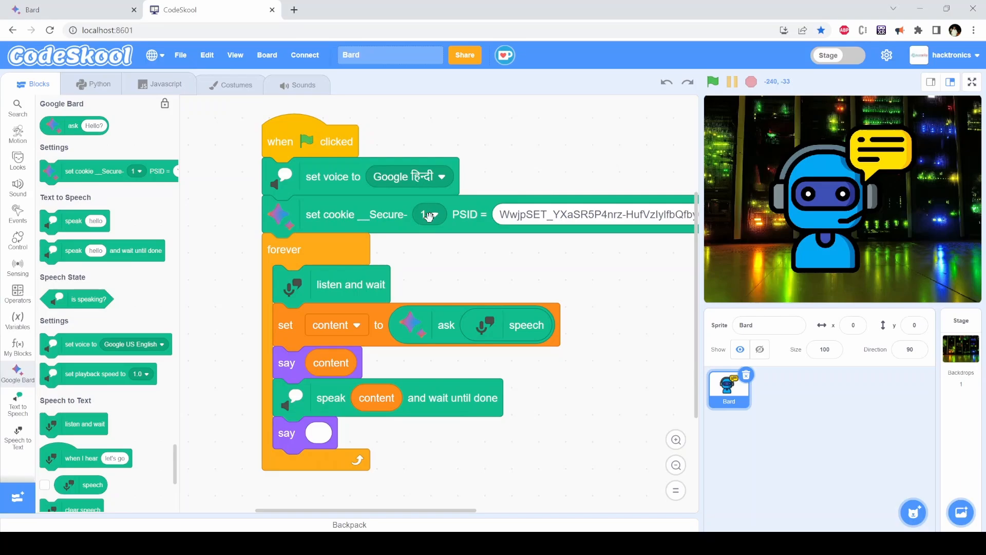
mouse_move(378, 296)
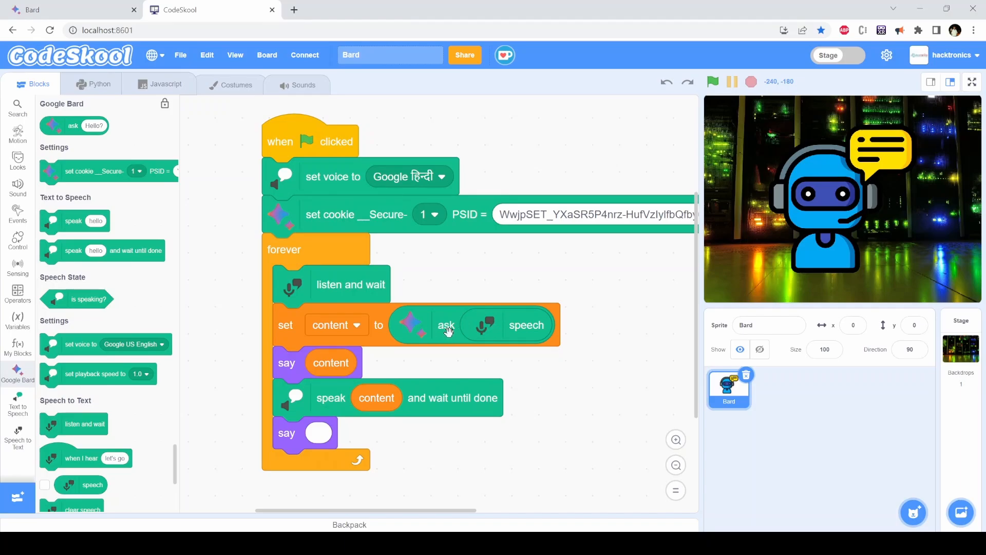
mouse_move(303, 341)
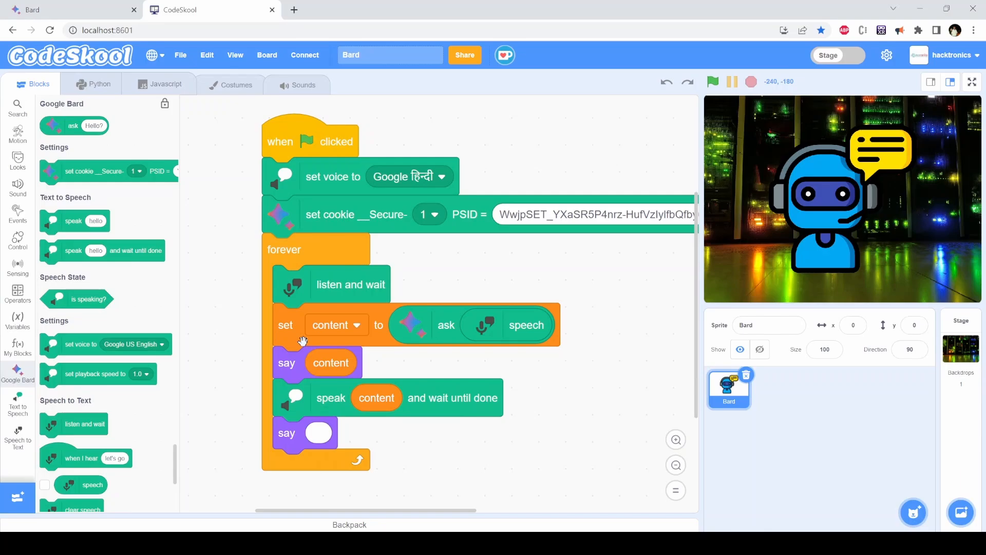
mouse_move(324, 362)
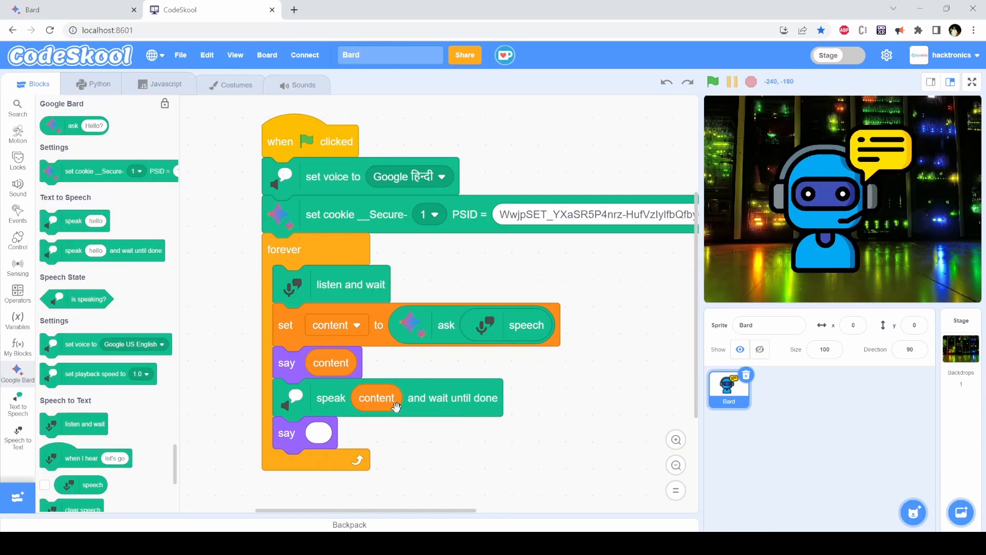
mouse_move(238, 415)
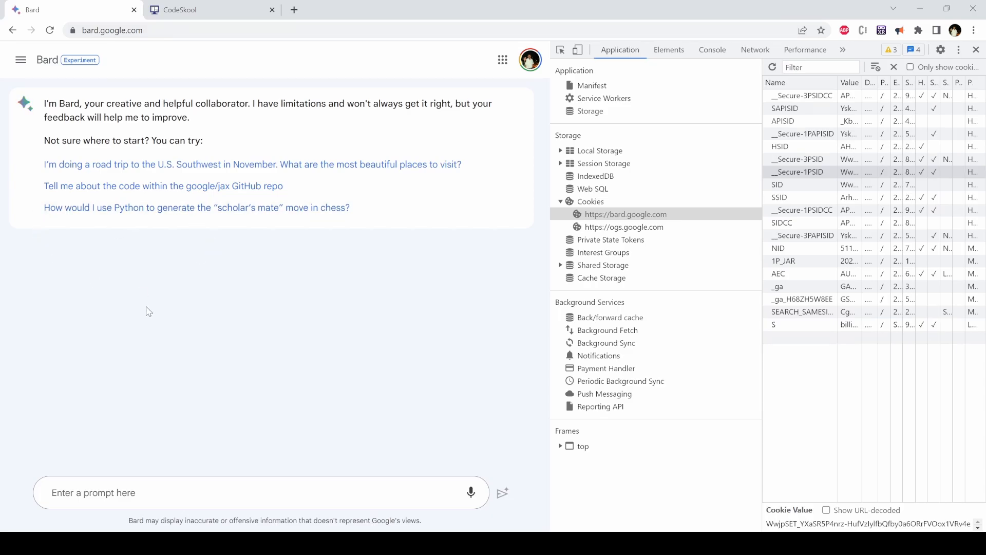
mouse_move(233, 281)
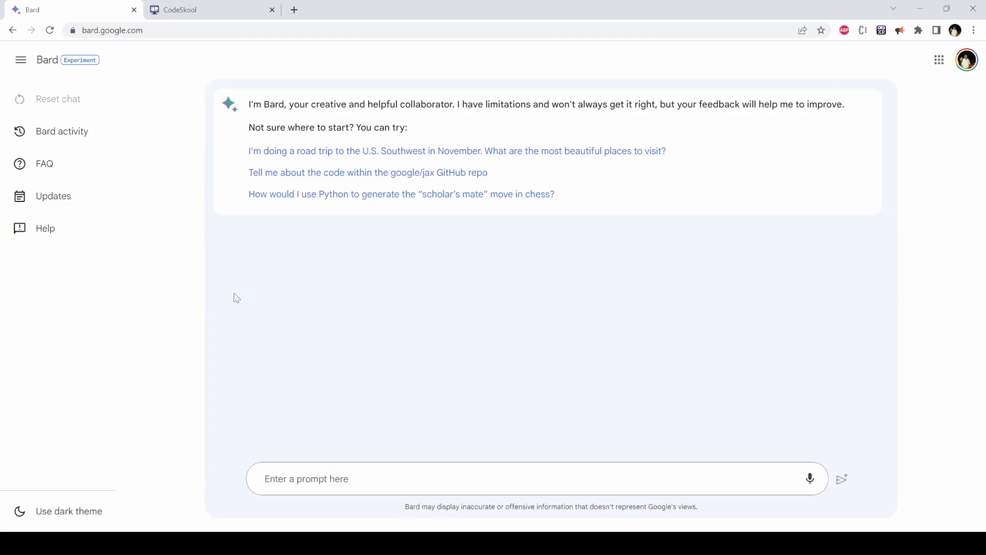
- Show the __Secure-1PSID cookie value for bard.google.com in DevTools
key(F12)
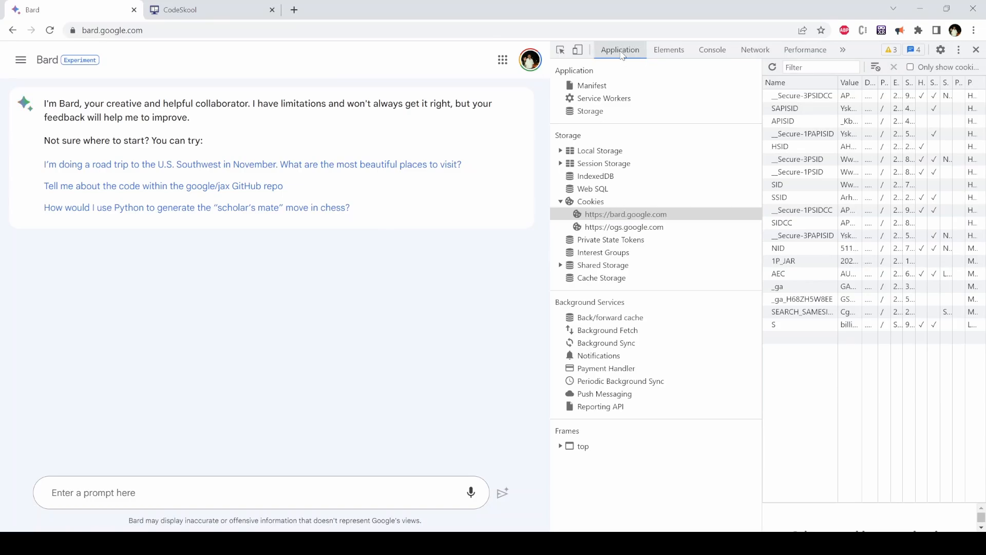
click(625, 214)
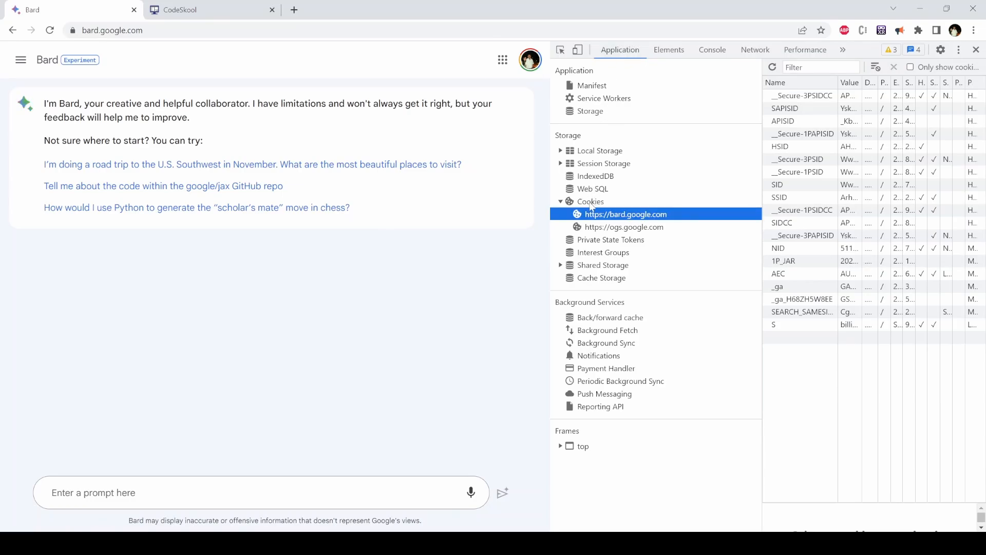
mouse_move(811, 174)
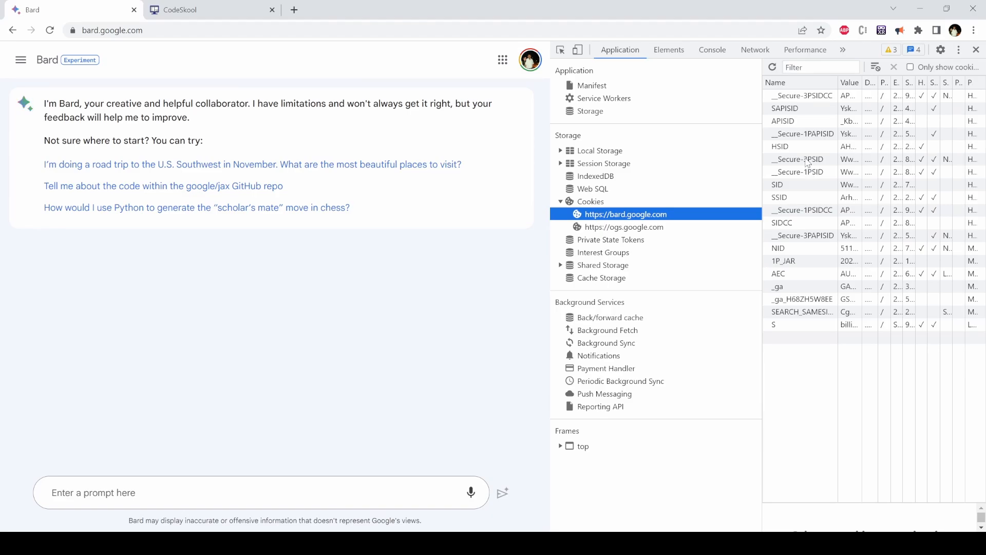
mouse_move(807, 177)
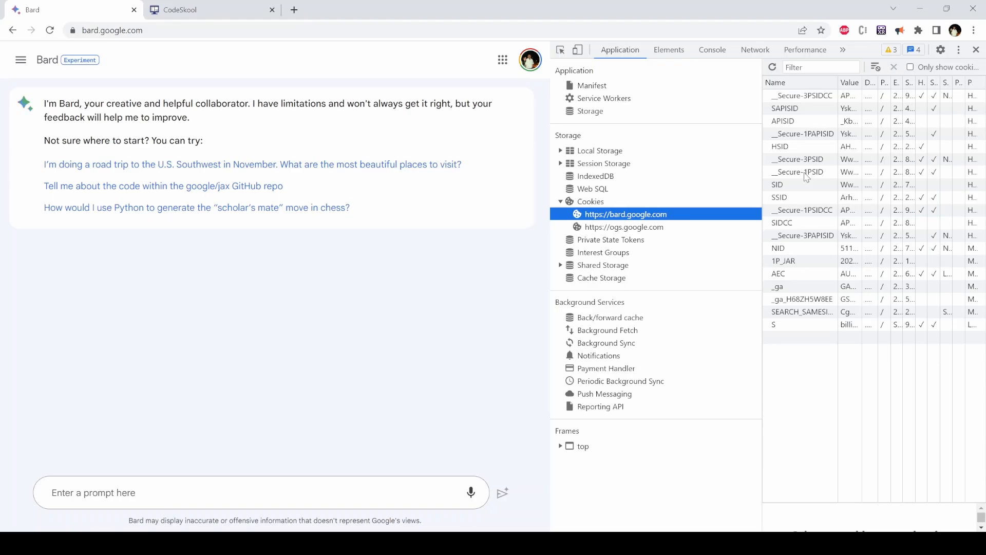
click(802, 171)
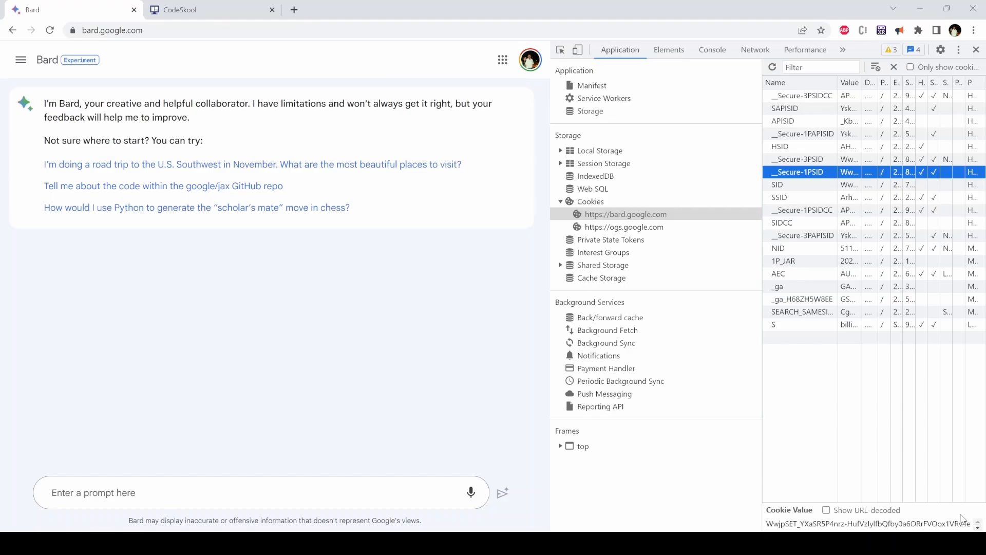
mouse_move(244, 199)
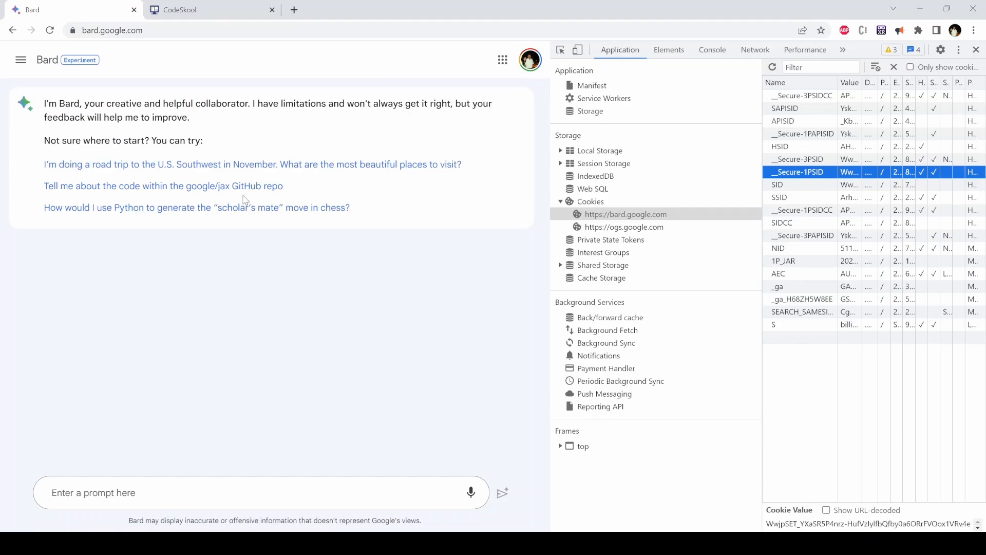
- Return to the CodeSkool project and run the Bard voice-assistant script with the green flag
click(211, 9)
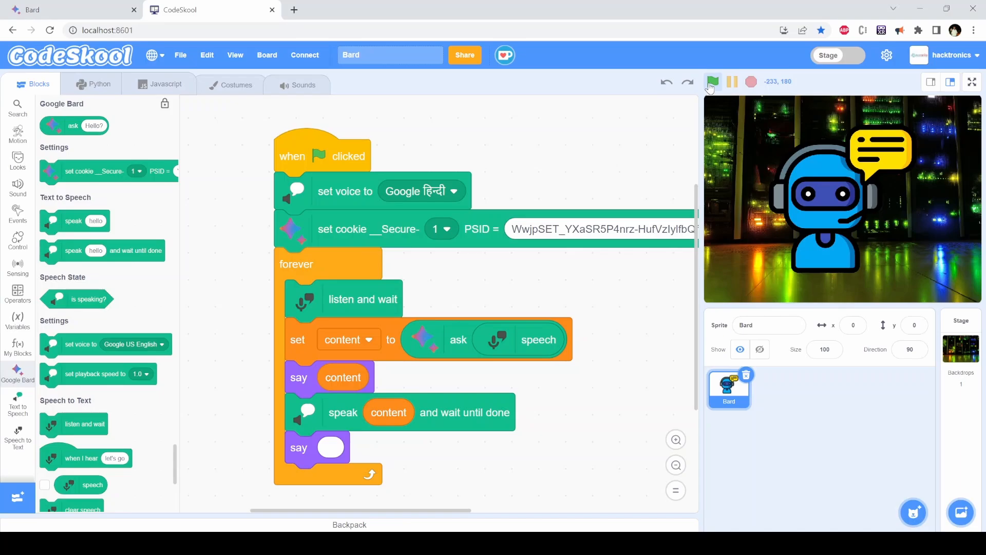
click(712, 81)
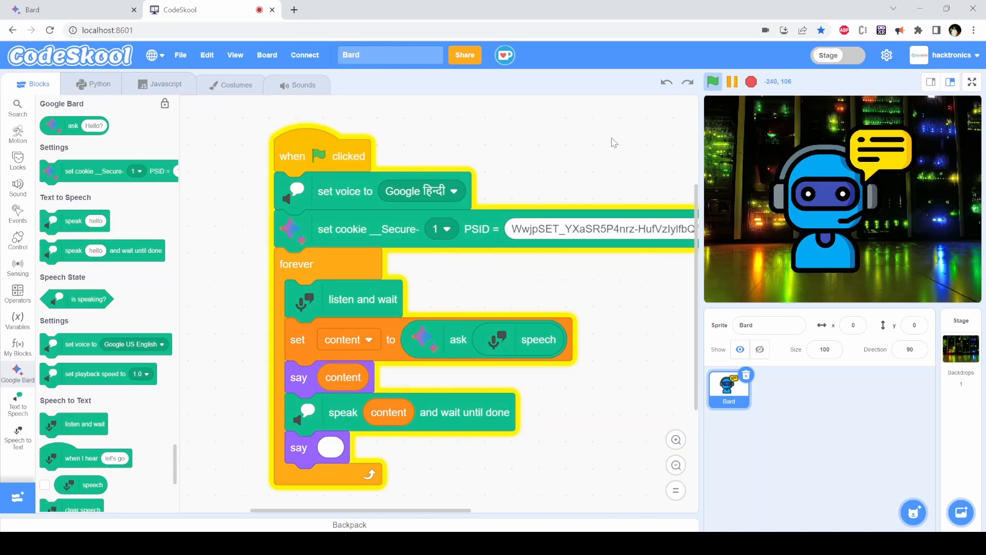